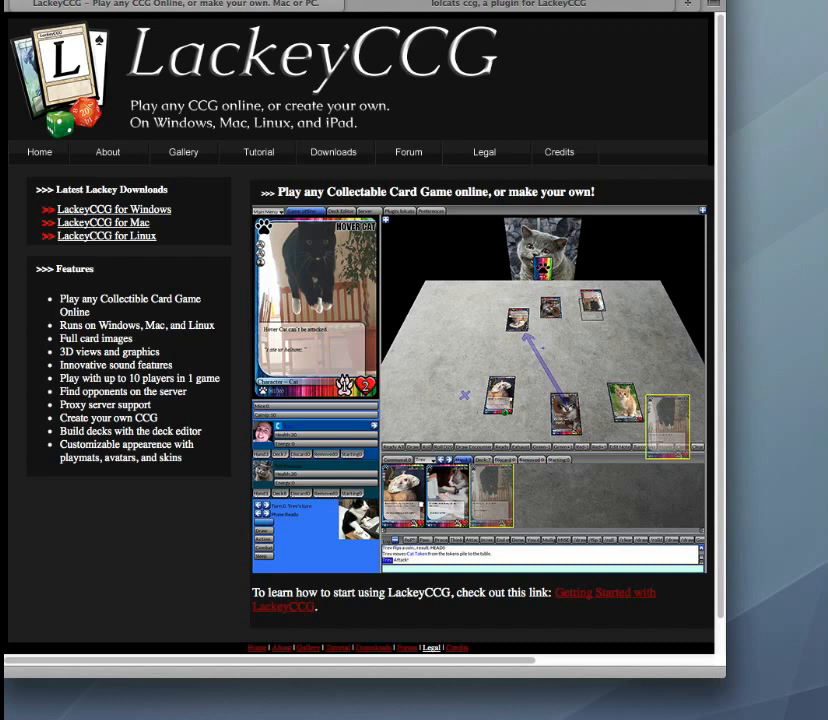
mouse_move(446, 180)
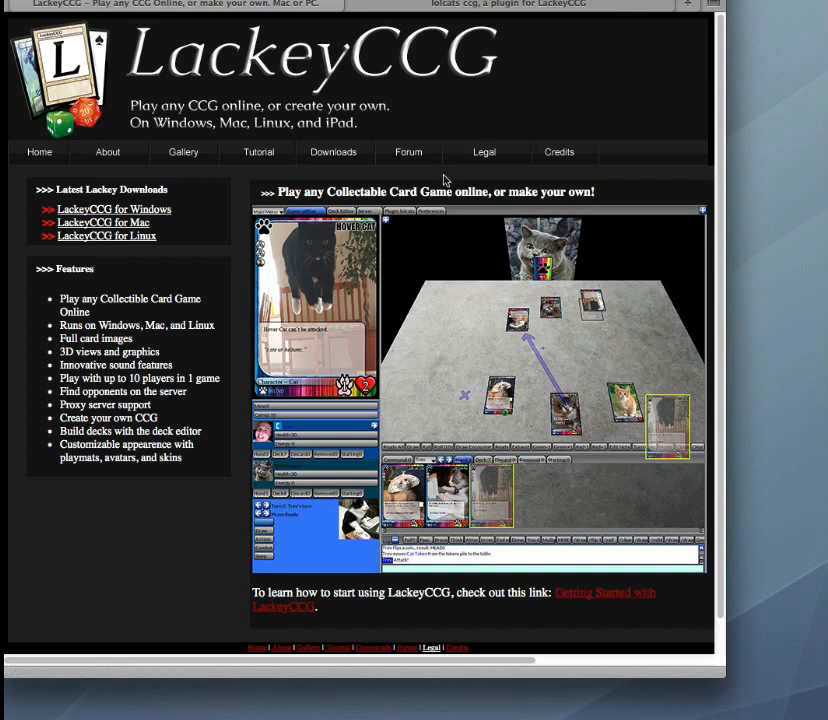
mouse_move(114, 210)
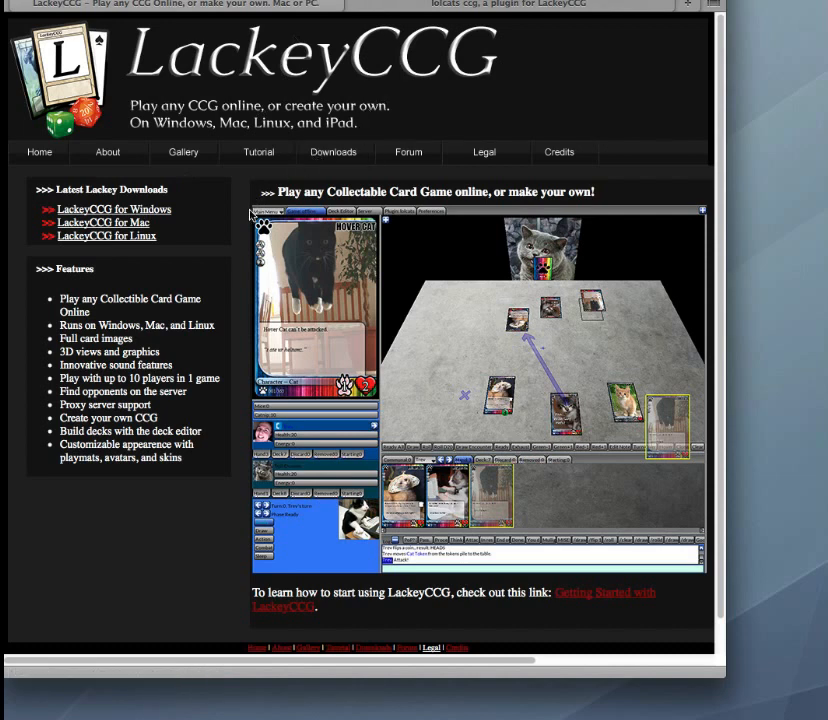
mouse_move(104, 222)
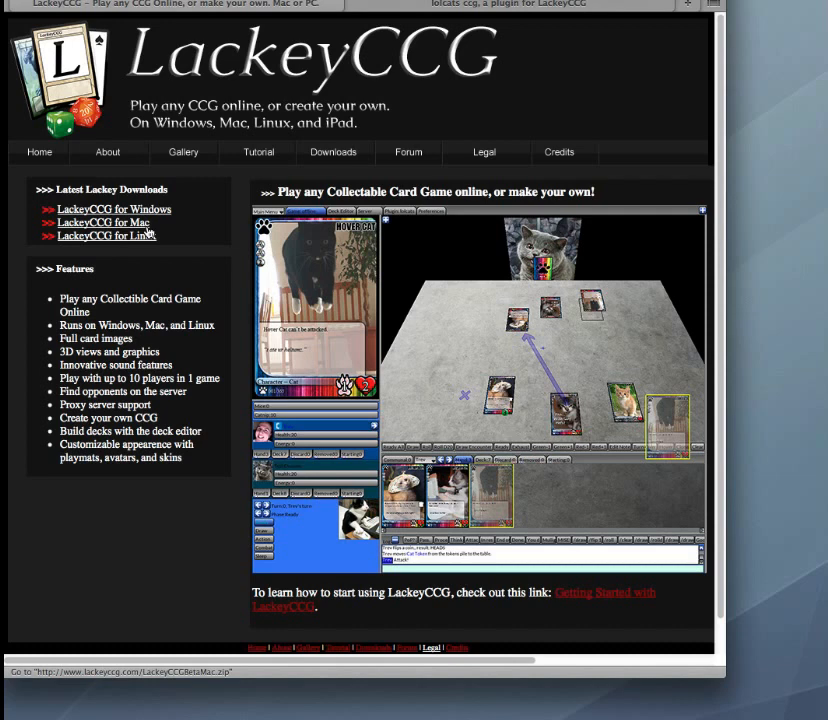
mouse_move(176, 224)
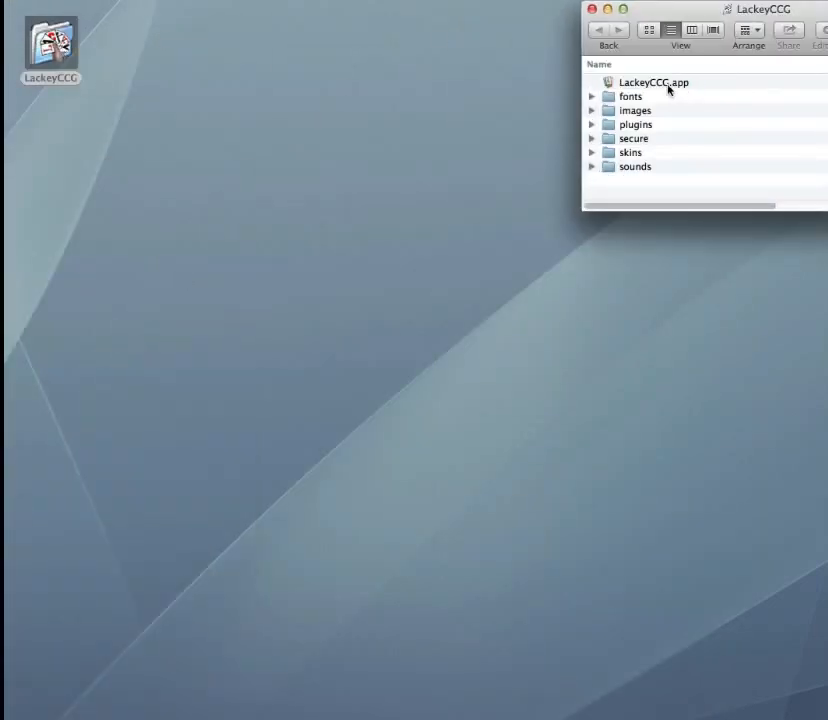
- Launch the LackeyCCG app from its downloaded folder in Finder
click(652, 82)
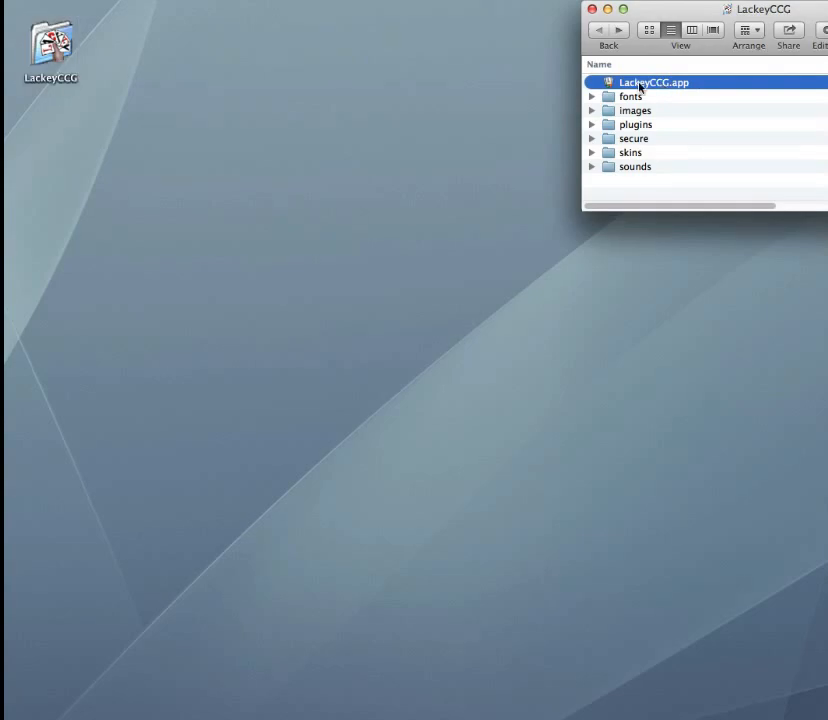
double_click(652, 82)
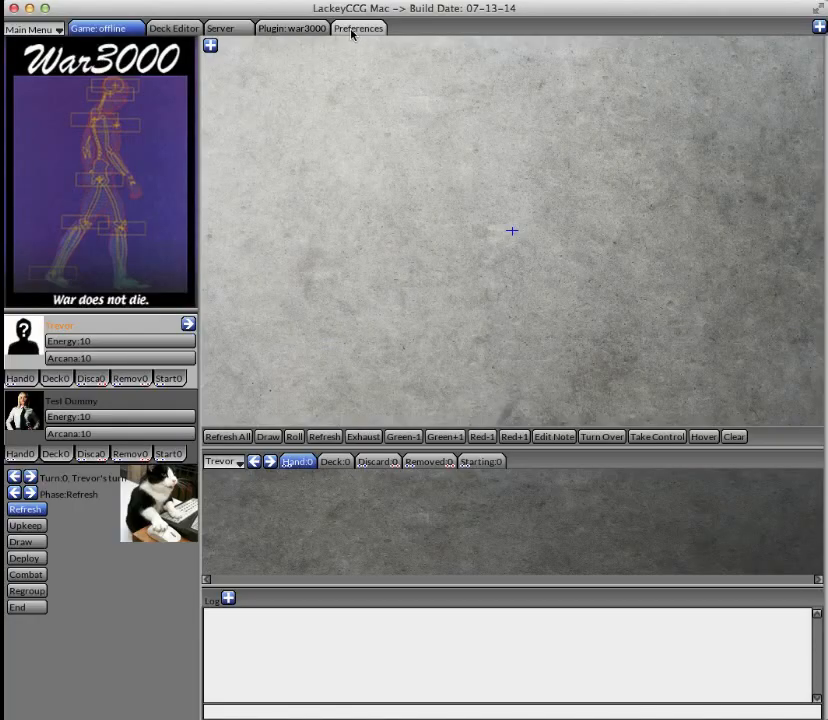
- Show the plugin options in Preferences, with war3000 as the current plugin
click(358, 28)
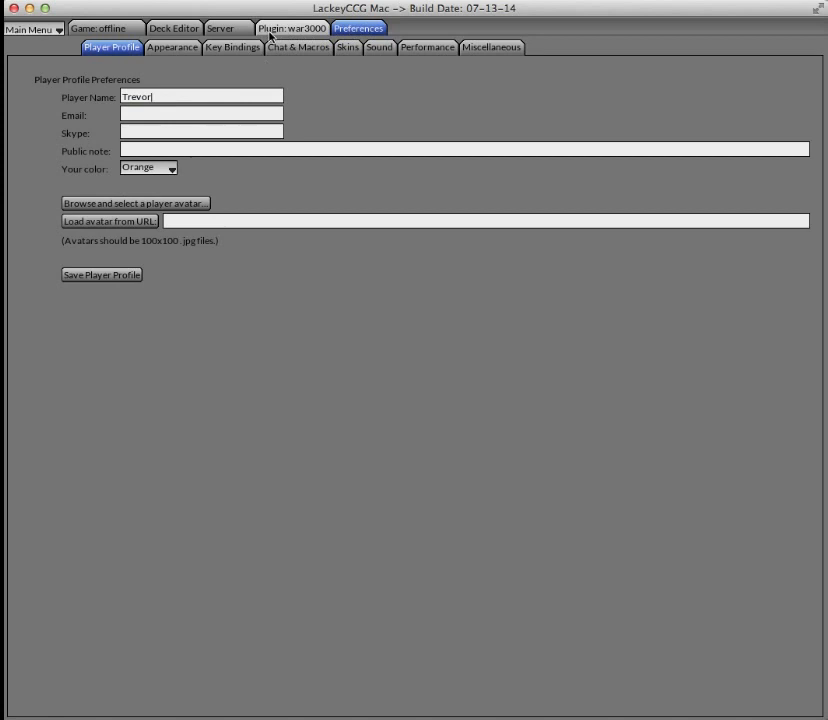
click(292, 28)
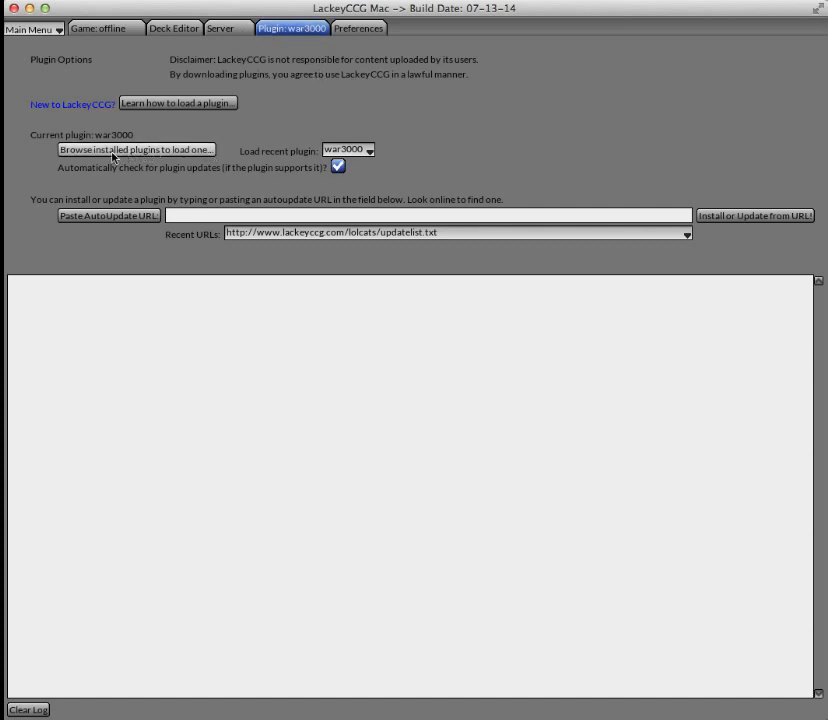
mouse_move(396, 152)
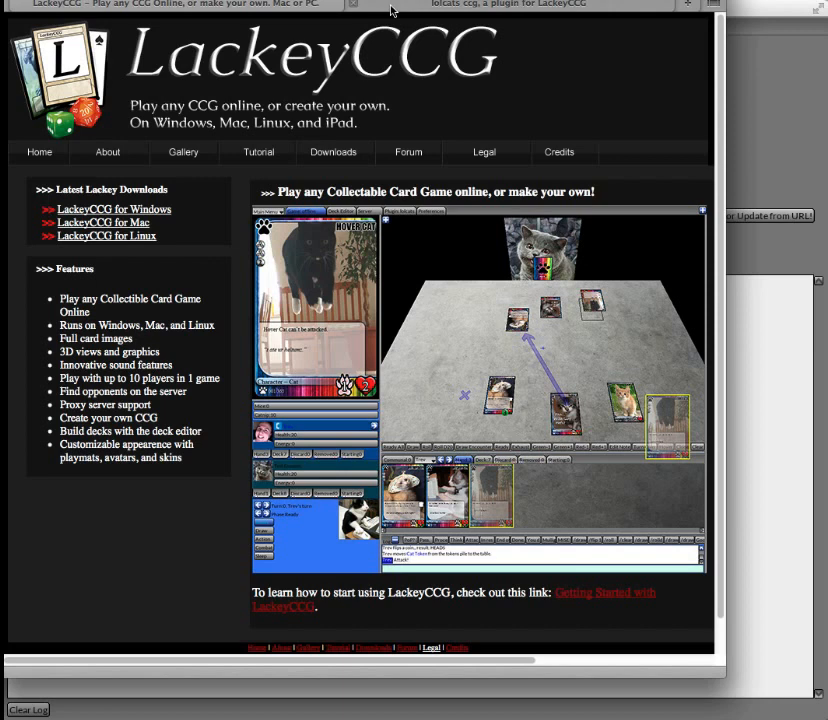
mouse_move(270, 78)
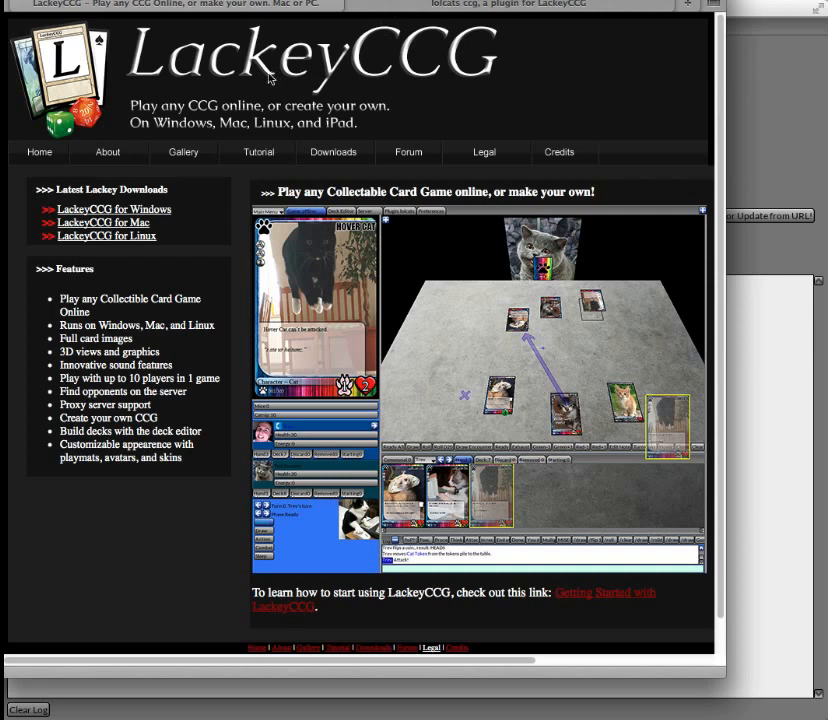
mouse_move(332, 152)
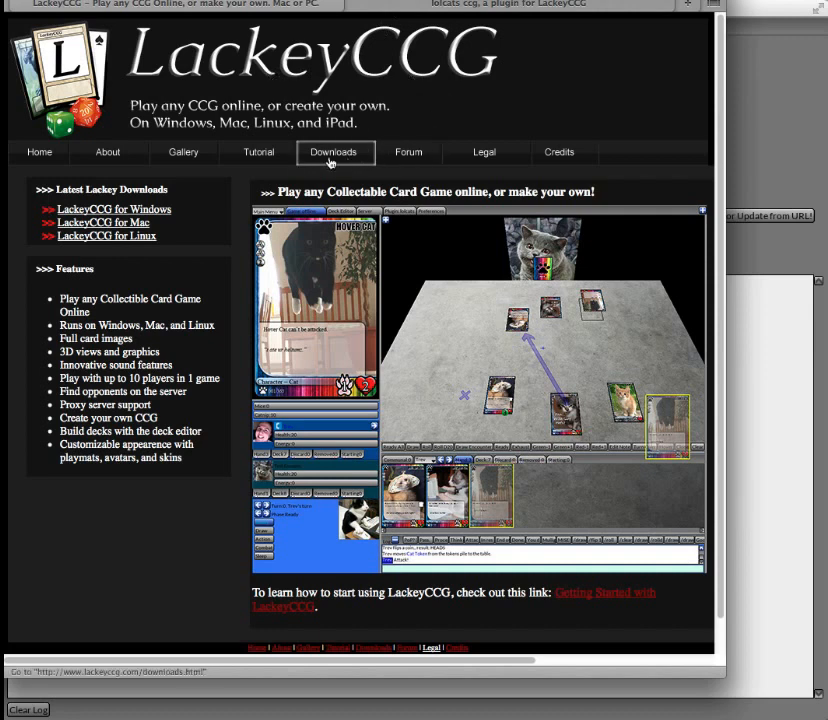
- Bring up the Lolcats CCG plugin page with its autoupdate URL in the browser
click(508, 4)
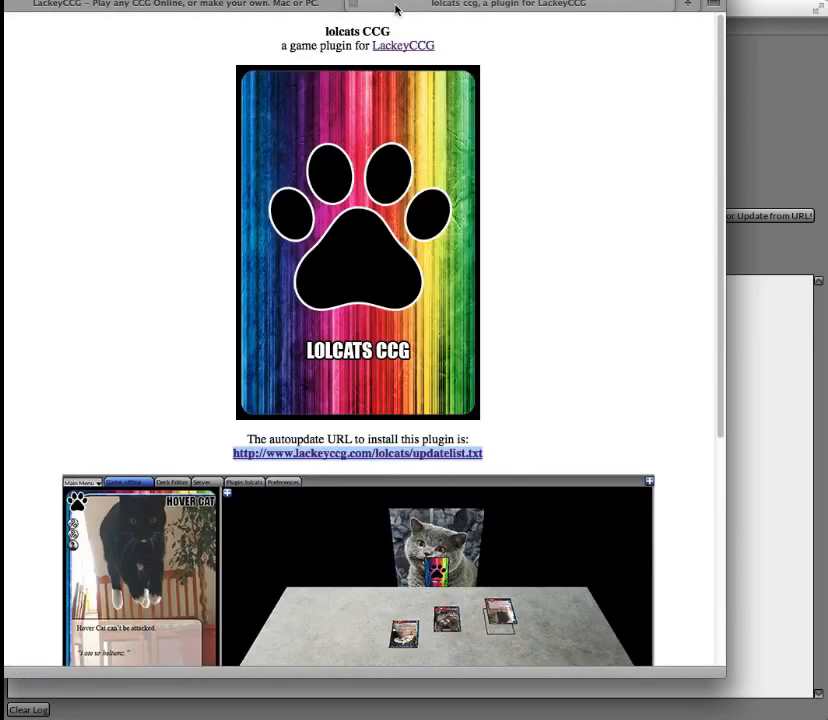
mouse_move(552, 72)
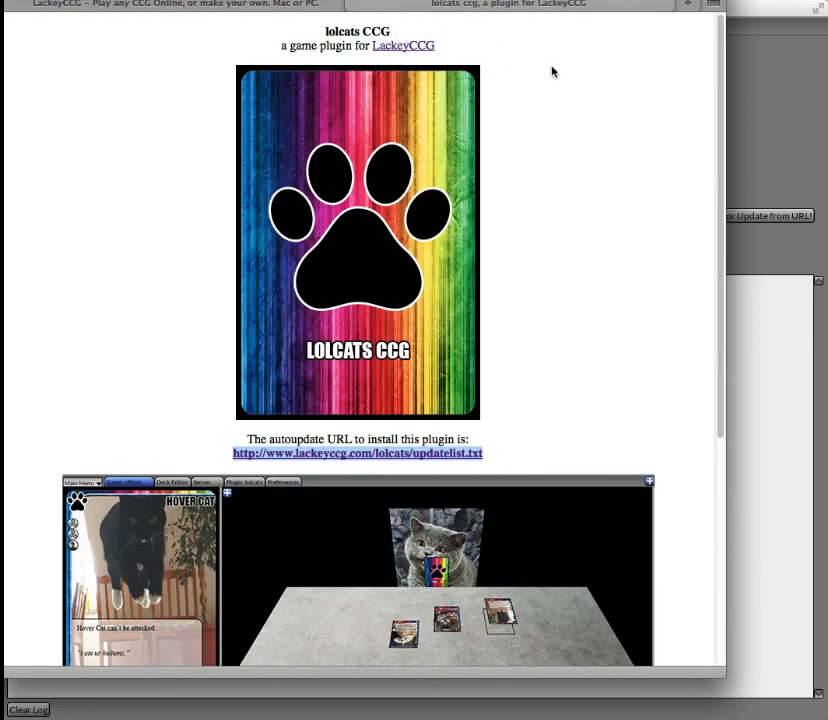
mouse_move(568, 122)
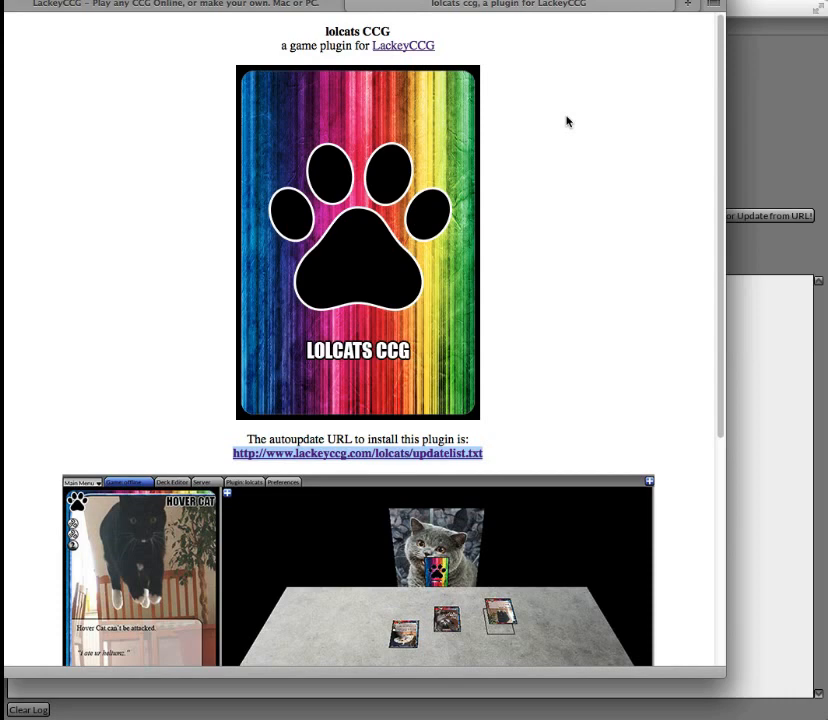
mouse_move(412, 470)
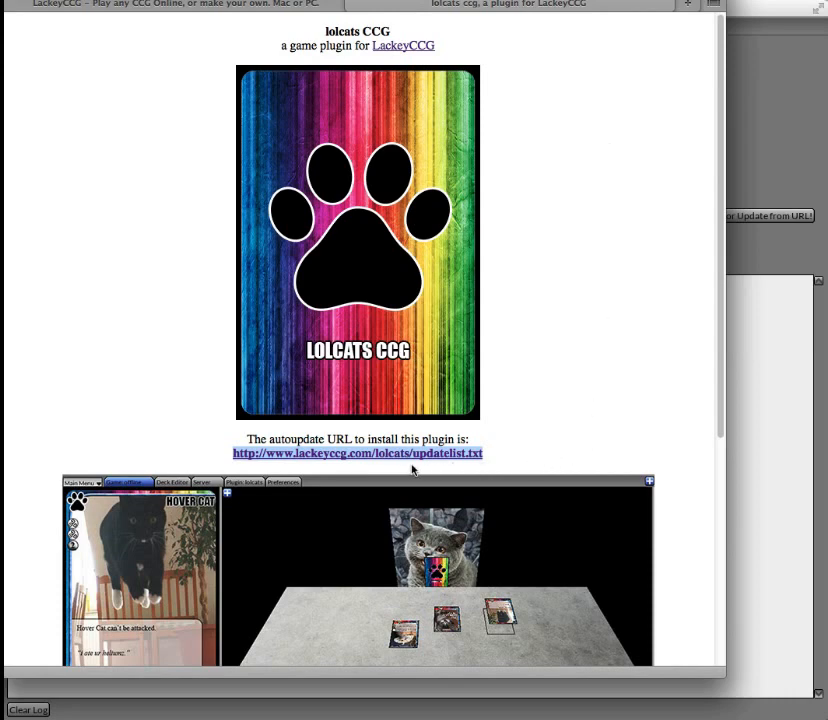
mouse_move(446, 464)
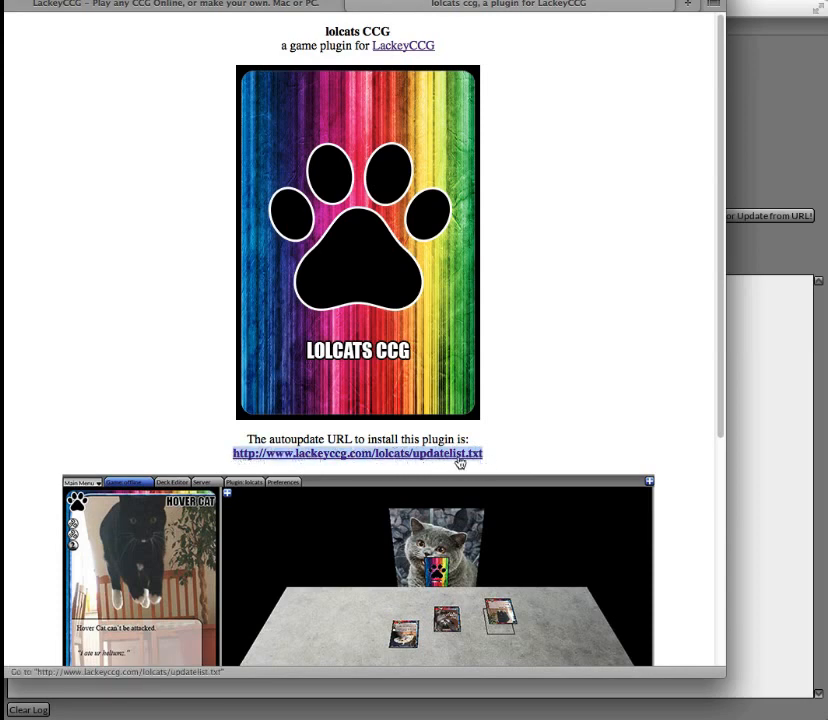
mouse_move(476, 464)
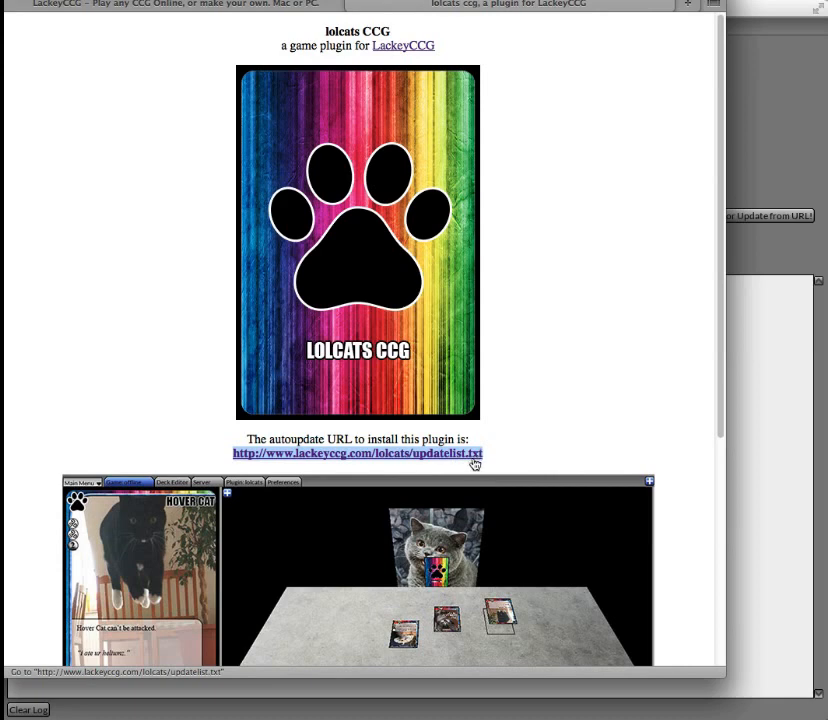
mouse_move(480, 458)
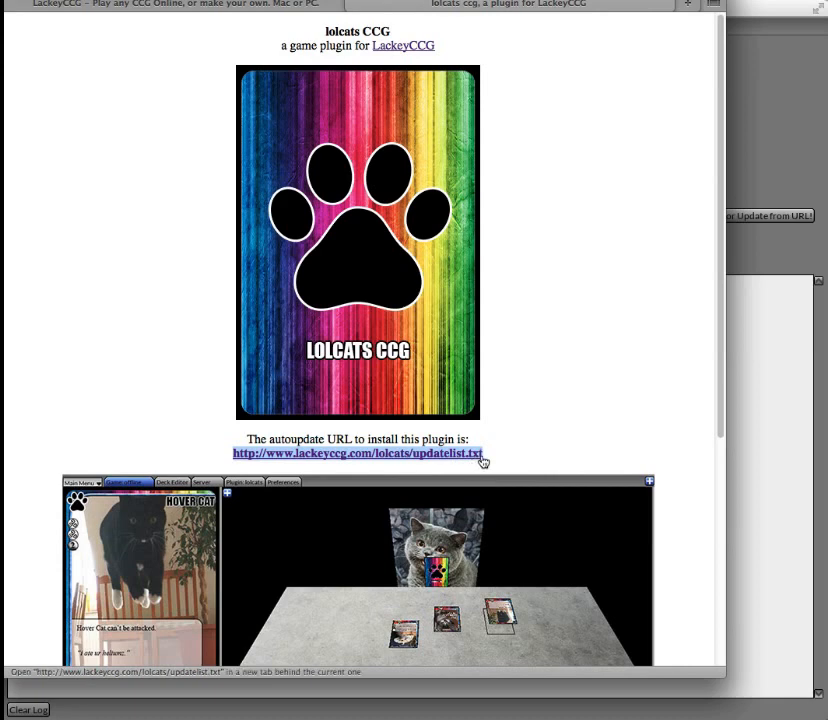
mouse_move(760, 116)
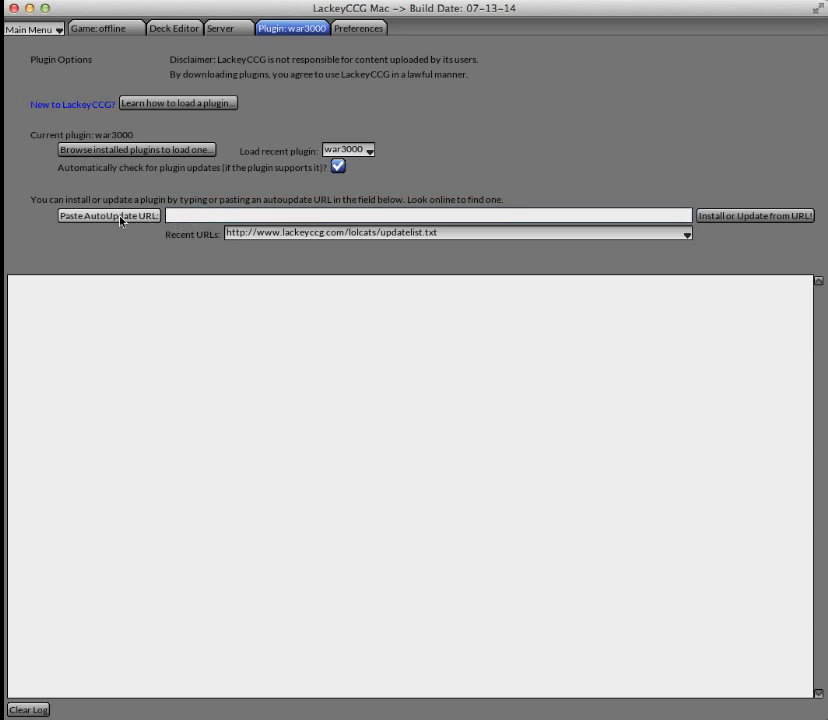
- Paste the Lolcats autoupdate URL into the plugin field and install from it
click(108, 216)
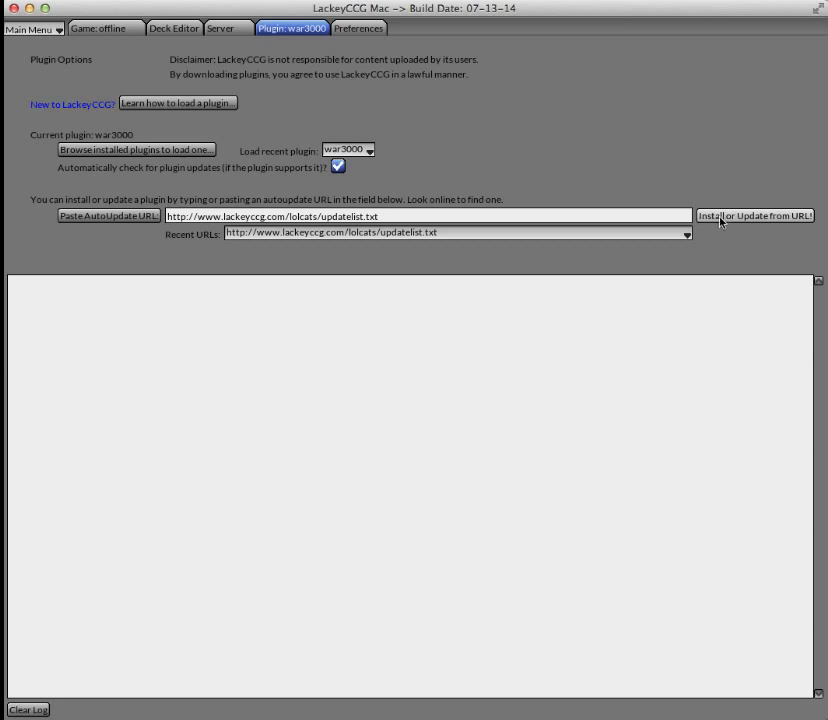
click(754, 216)
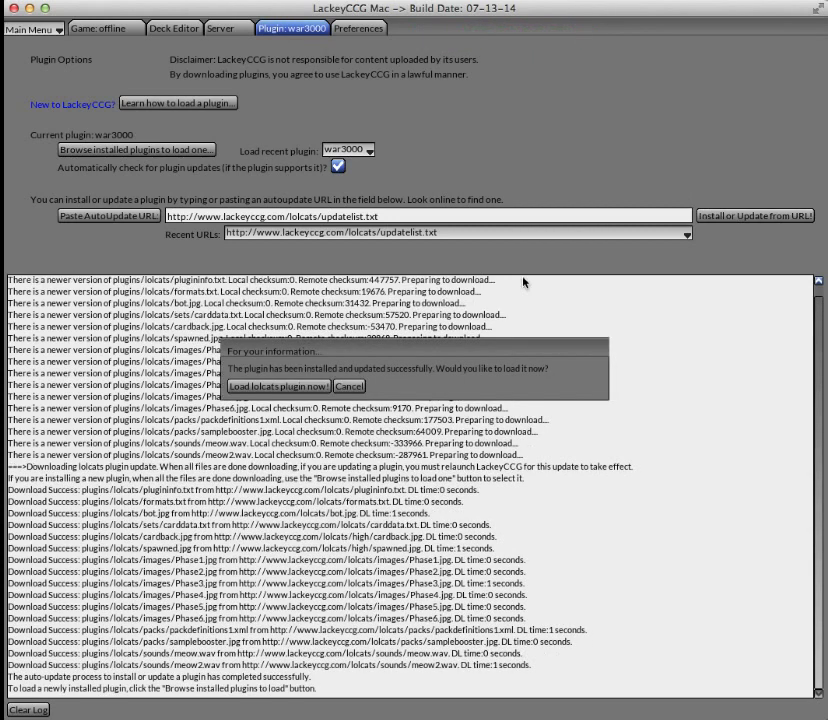
mouse_move(98, 660)
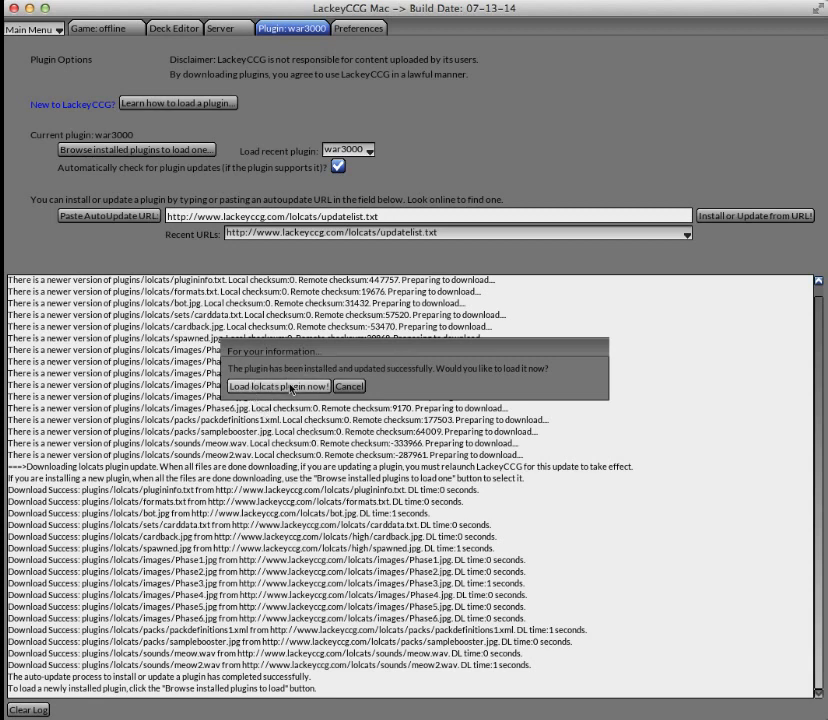
- Load the newly installed Lolcats plugin so its game table appears
click(278, 386)
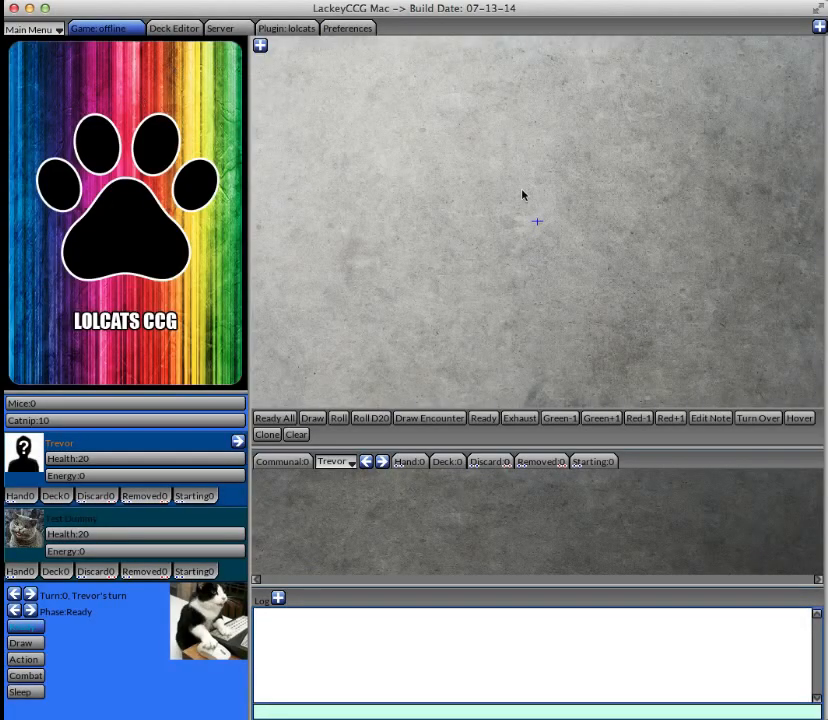
mouse_move(158, 270)
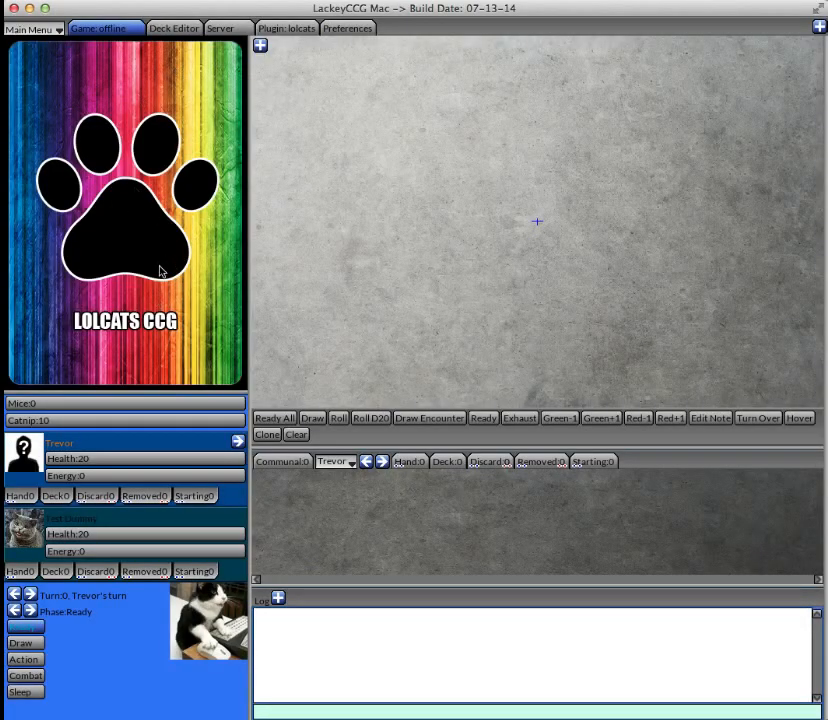
mouse_move(594, 332)
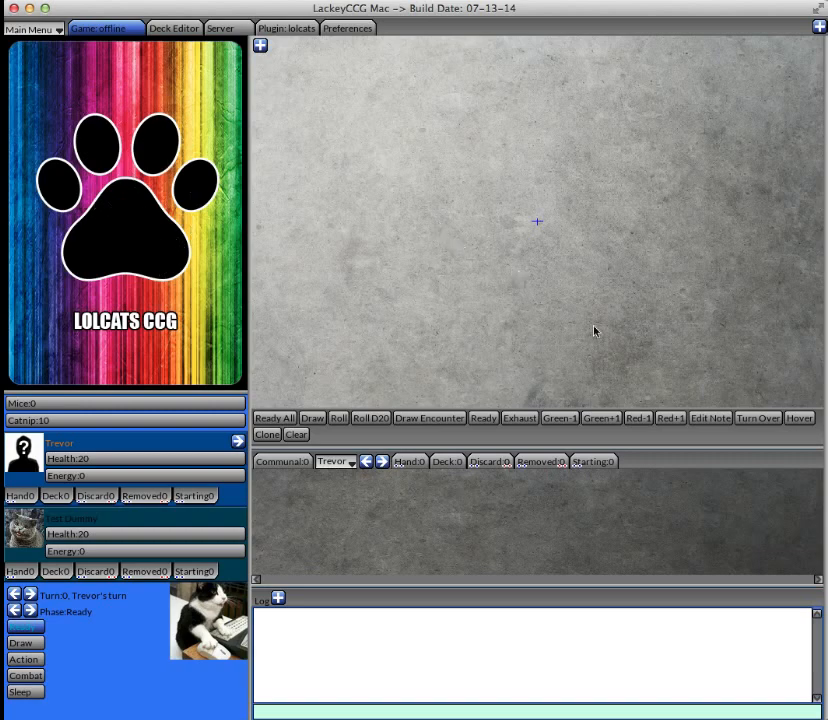
- Browse the Lolcats cards in the deck editor, previewing Hover Cat and Tough Cat and toggling the format filter
click(172, 28)
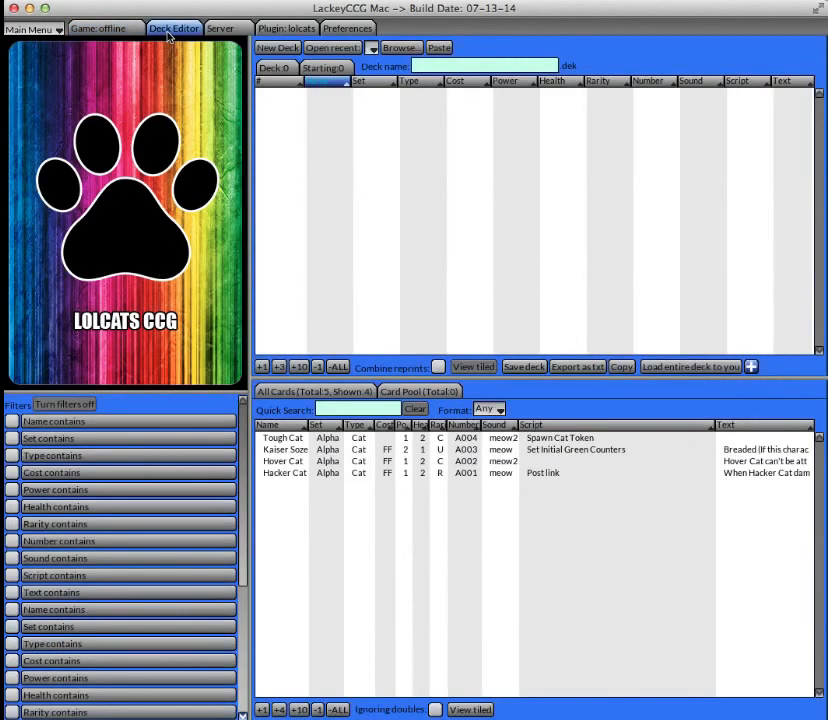
click(284, 460)
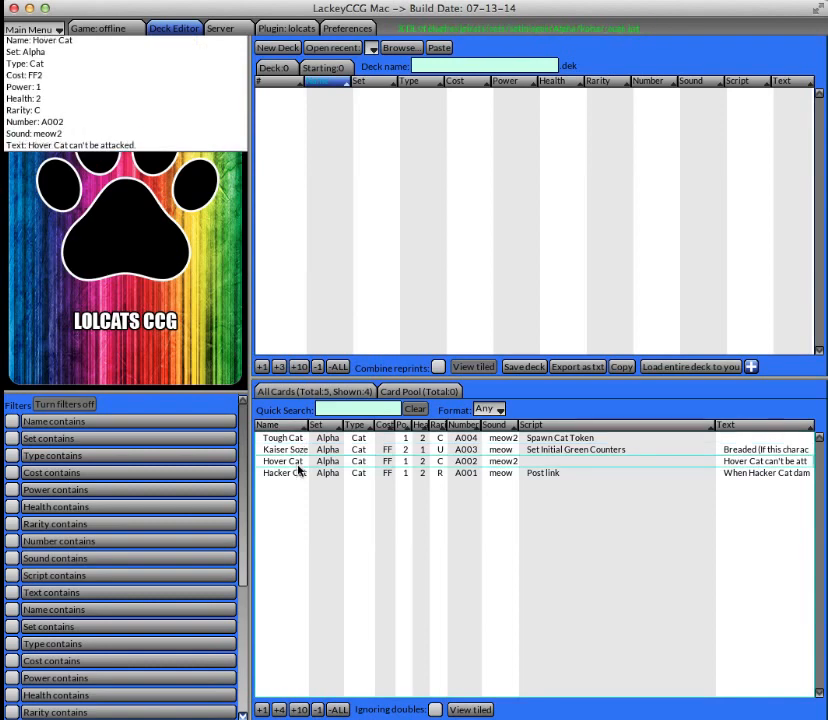
click(282, 438)
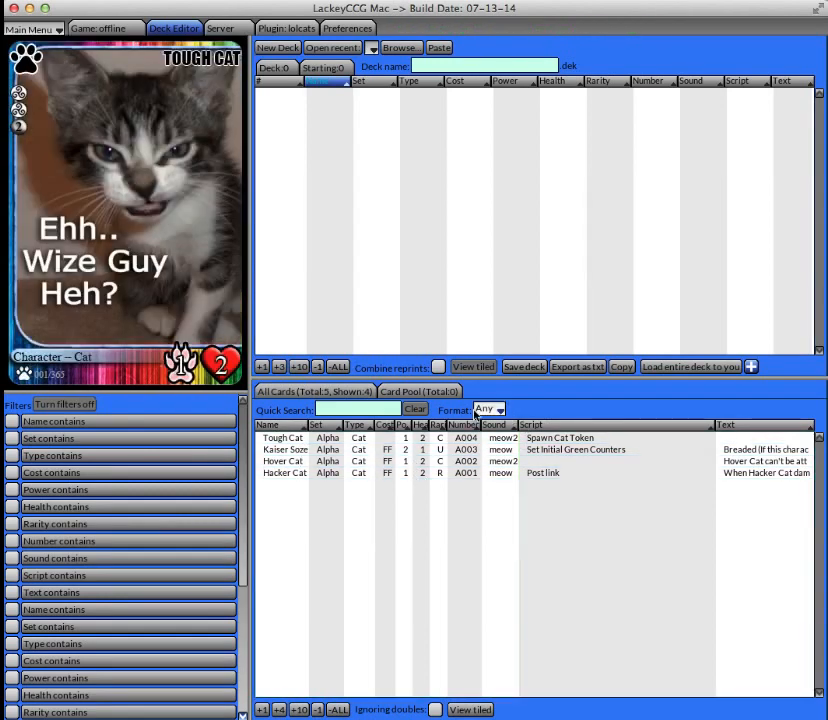
click(488, 408)
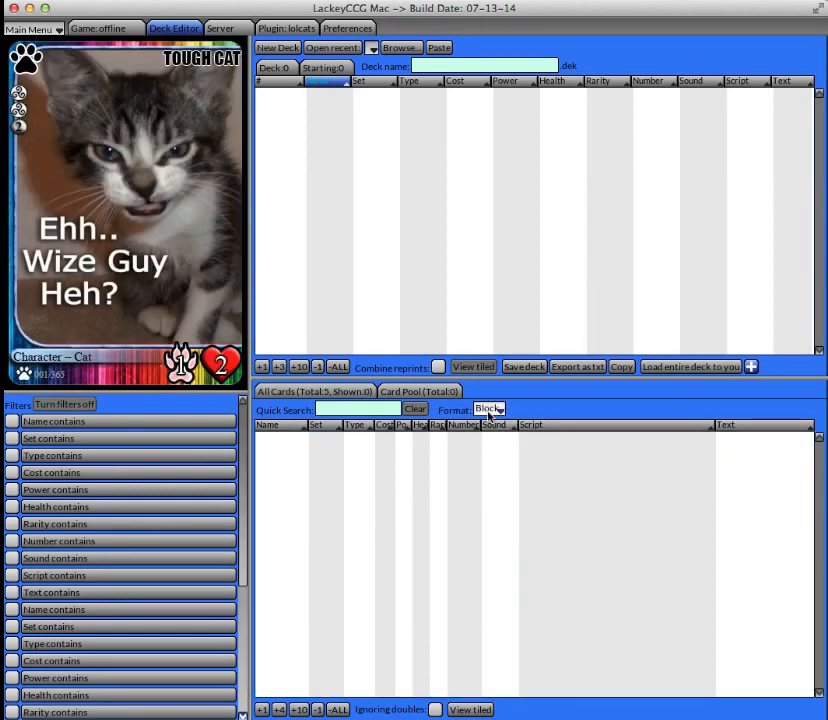
click(490, 408)
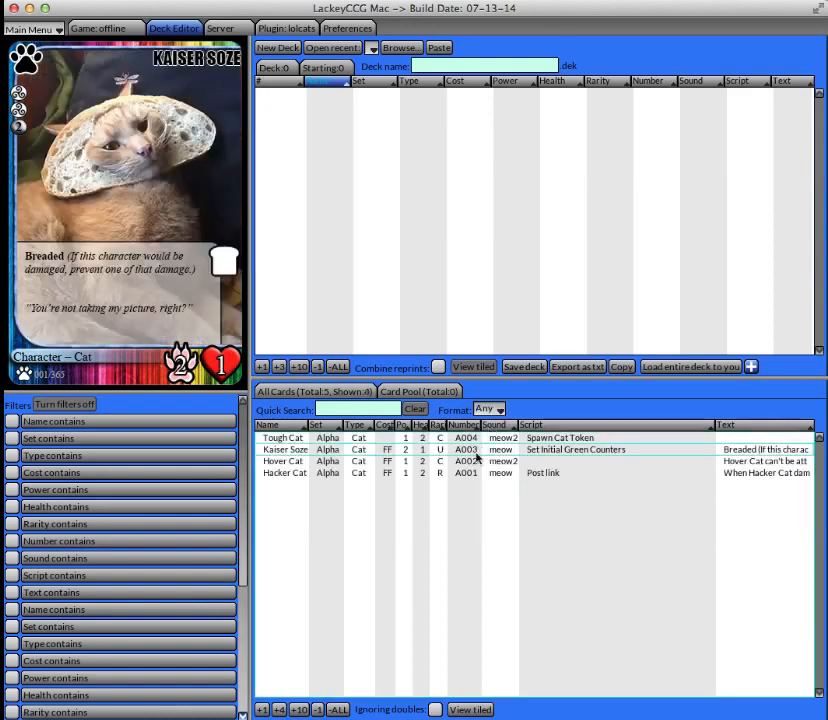
click(284, 438)
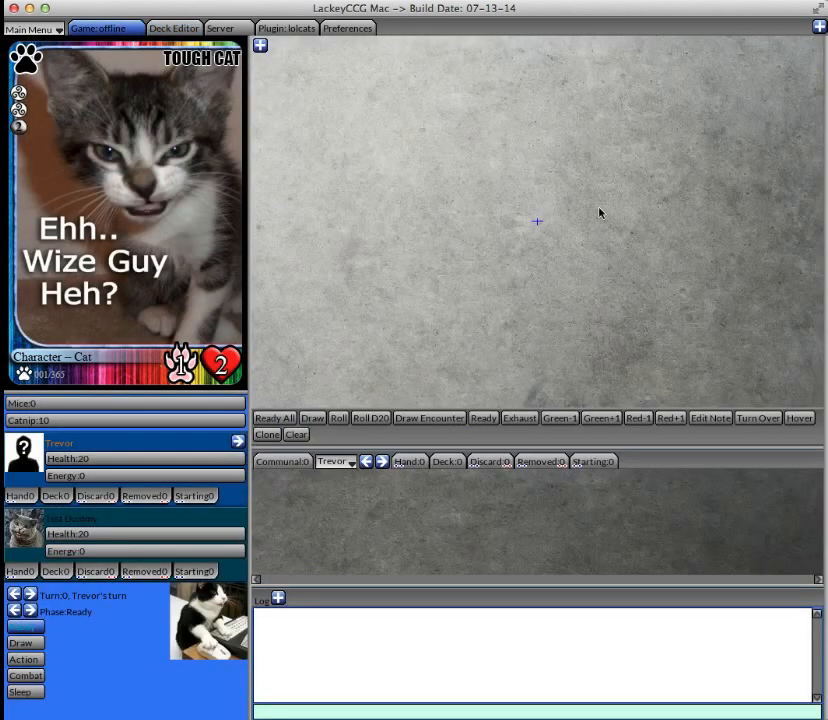
mouse_move(576, 218)
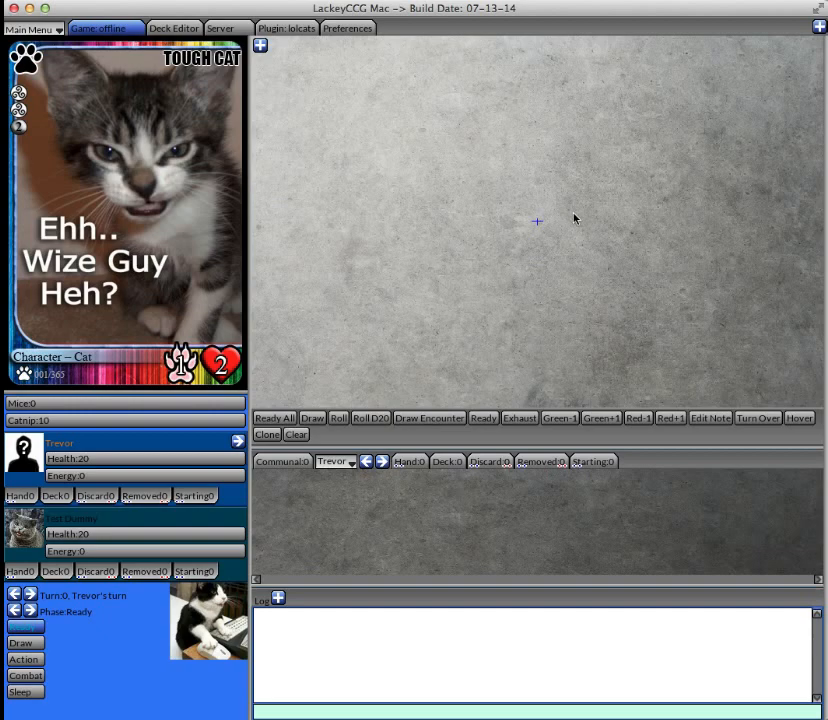
mouse_move(348, 62)
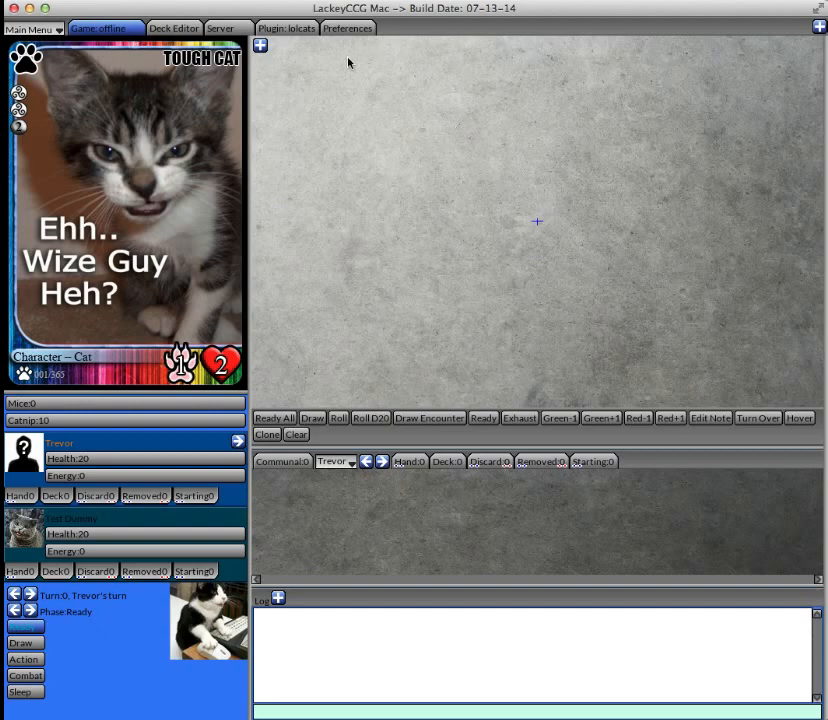